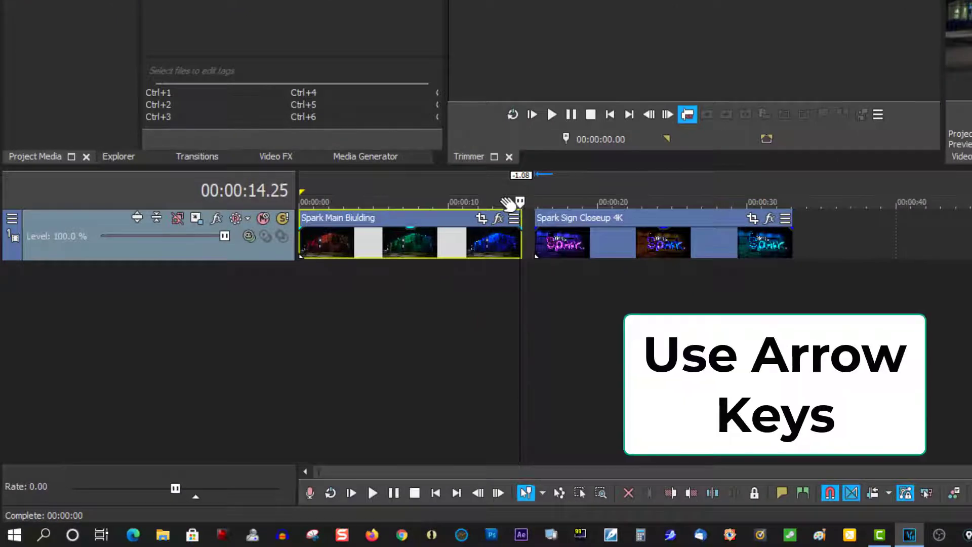
Split a few frames off Spark Main Building's end and Spark Sign Closeup's start
{"action": "key", "text": "Left"}
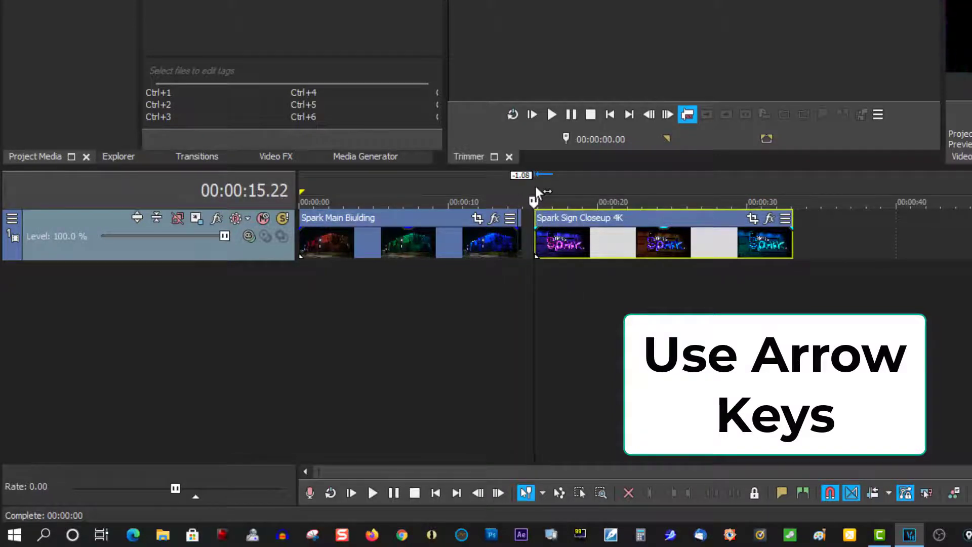
{"action": "key", "text": "Right"}
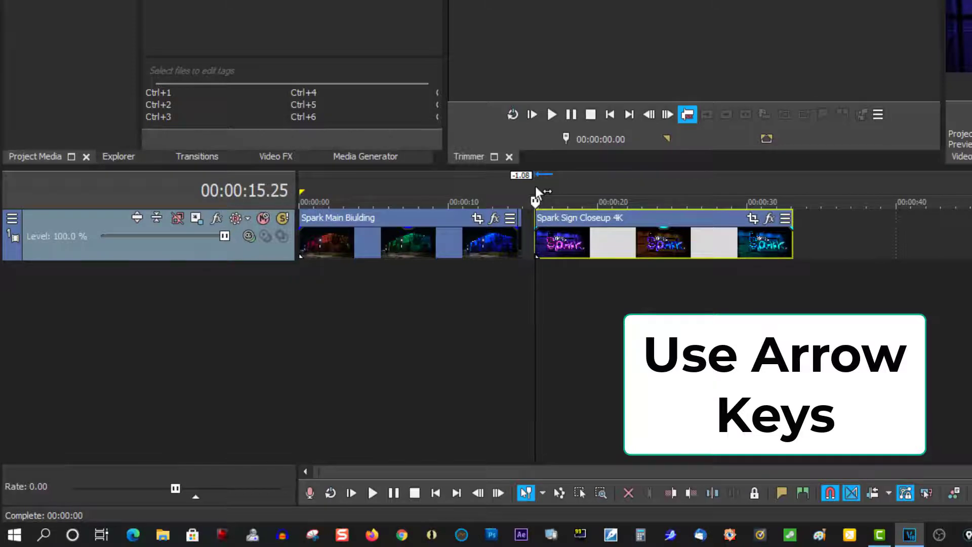
{"action": "key", "text": "Right"}
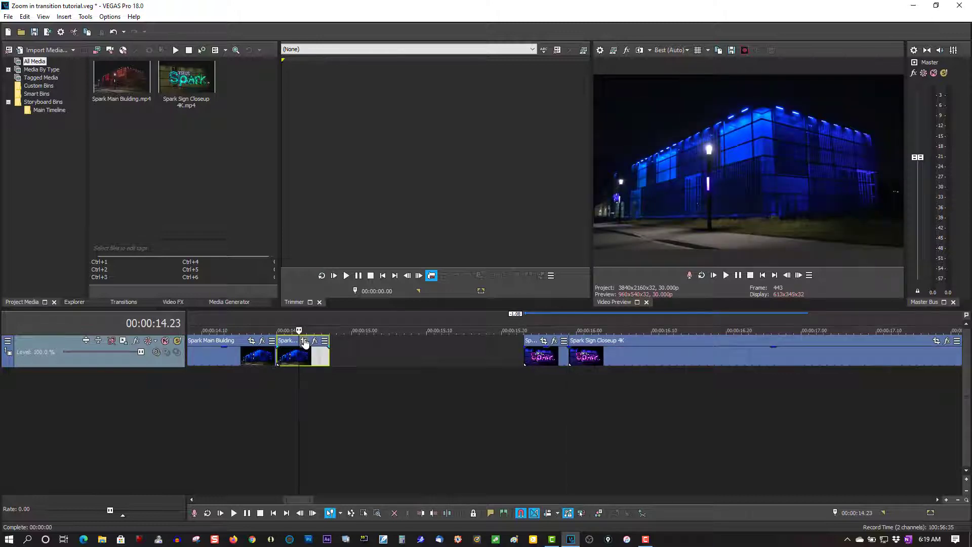
Shrink the Main Building end piece's crop to a tiny box on its last frame
{"action": "left_click", "coordinate": [305, 340]}
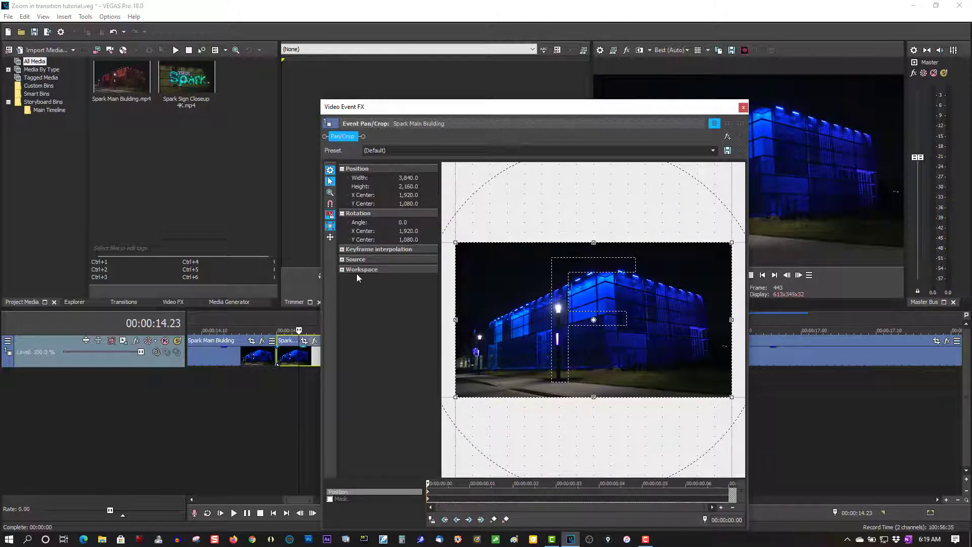
{"action": "mouse_move", "coordinate": [330, 214]}
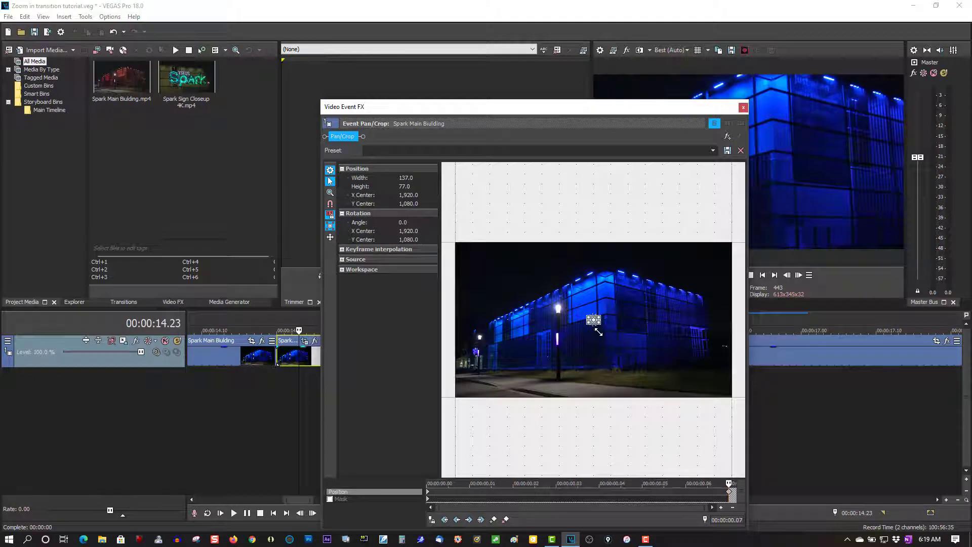
{"action": "left_click", "coordinate": [744, 107]}
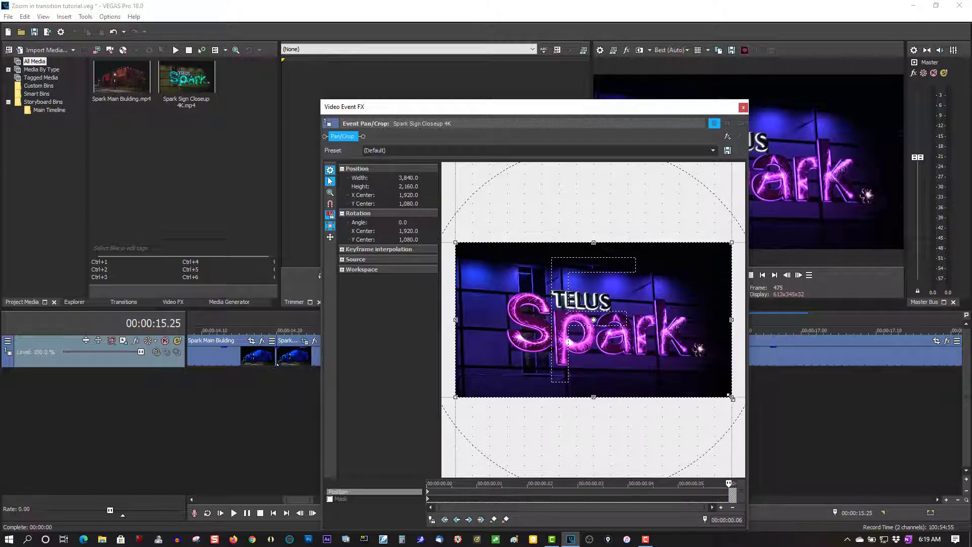
Zoom the Closeup opening piece slightly at its last frame and copy that end keyframe
{"action": "left_click_drag", "start_coordinate": [732, 398], "coordinate": [713, 386]}
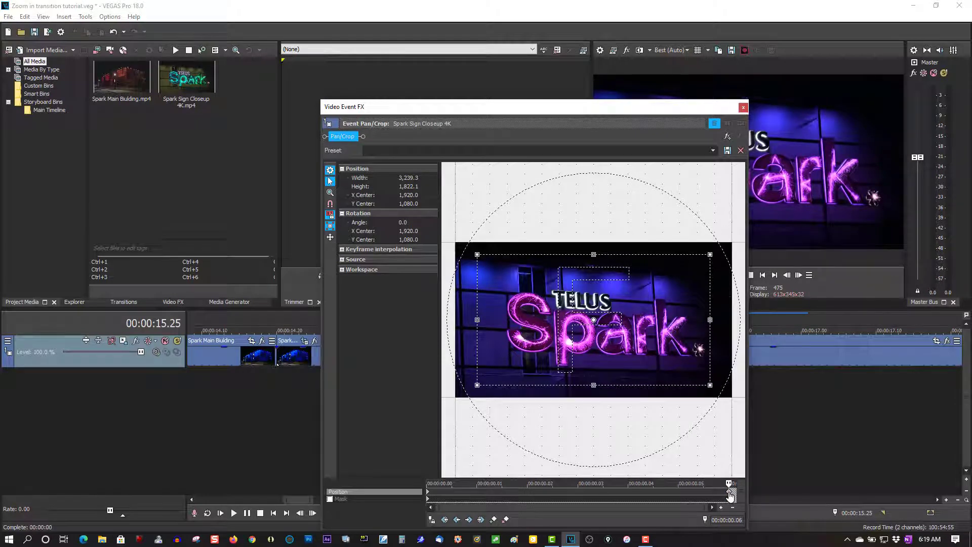
{"action": "right_click", "coordinate": [729, 493]}
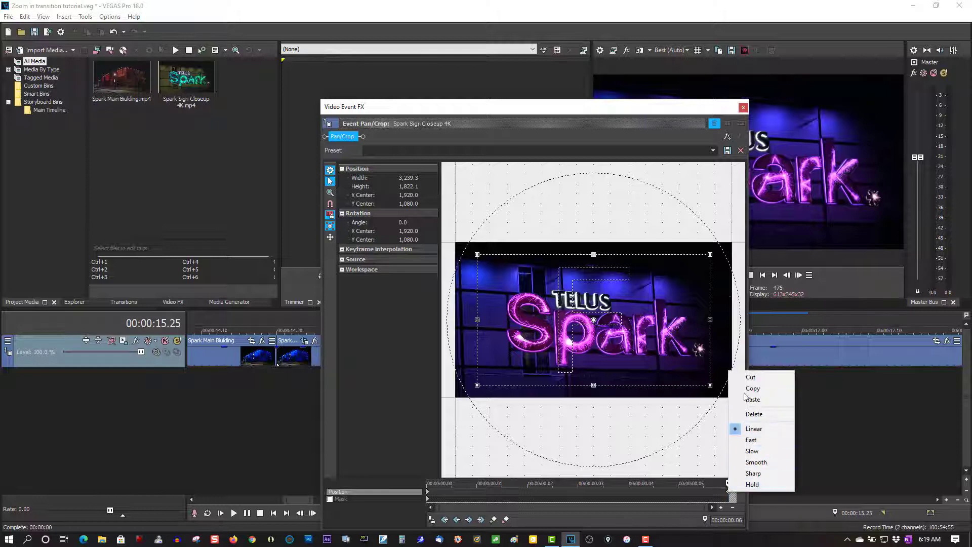
{"action": "left_click", "coordinate": [748, 112]}
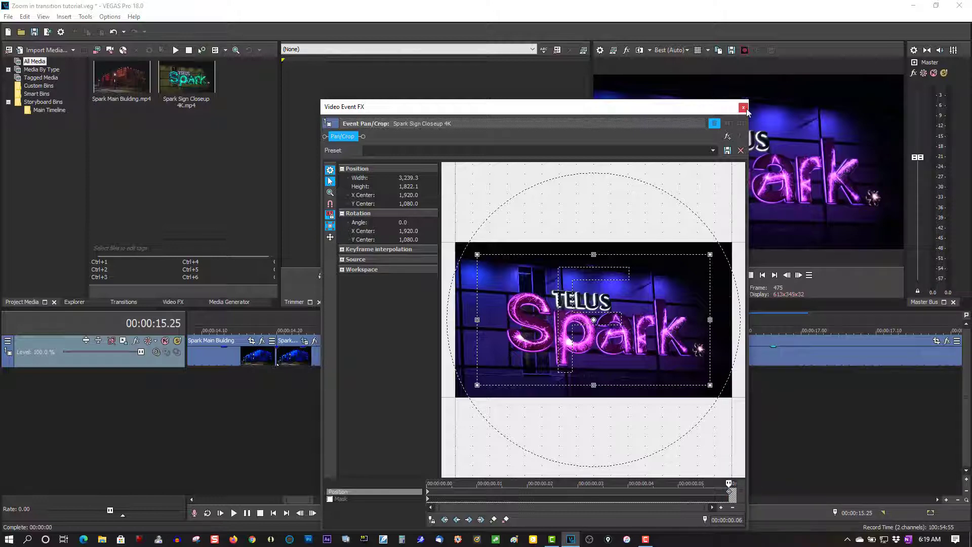
{"action": "left_click", "coordinate": [743, 107]}
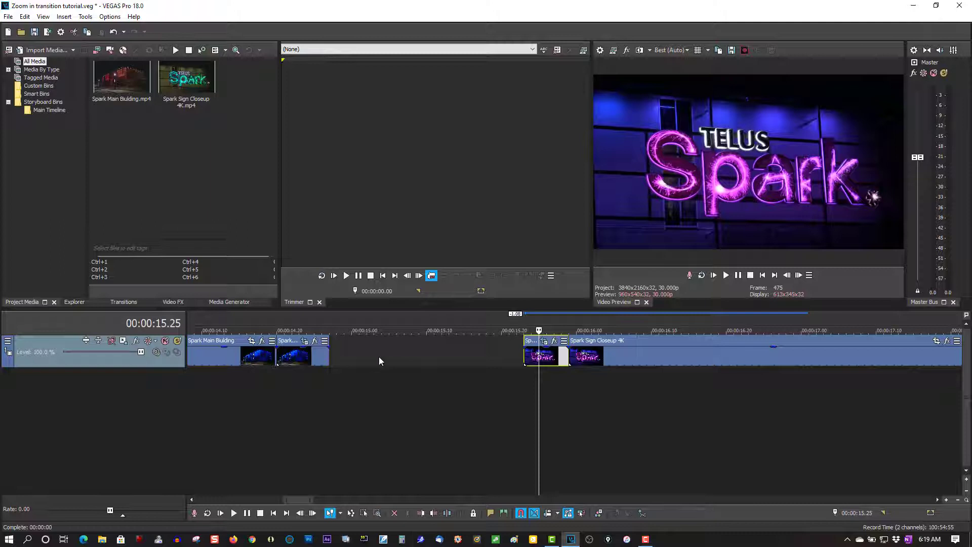
Paste the copied framing onto the first Pan/Crop keyframe of the remaining Closeup event
{"action": "right_click", "coordinate": [380, 362]}
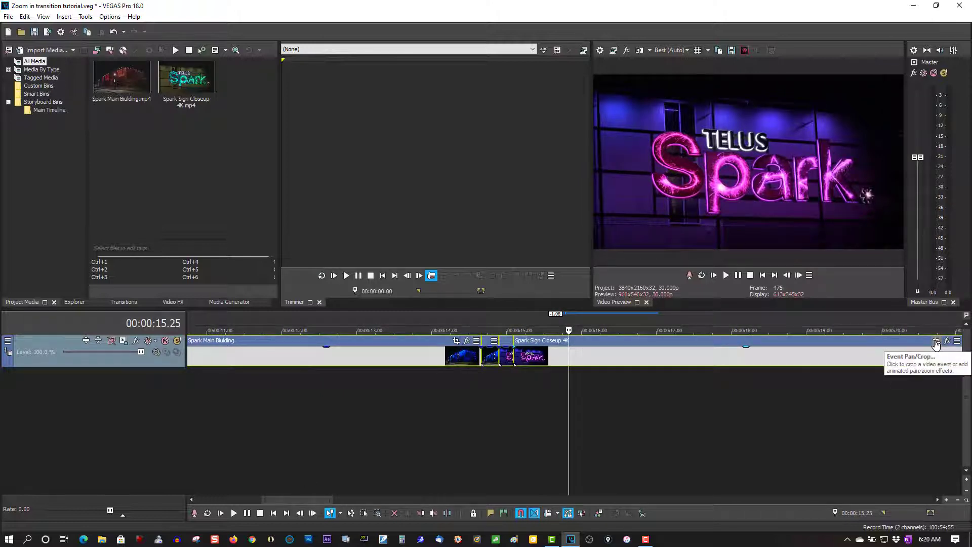
{"action": "left_click", "coordinate": [937, 340]}
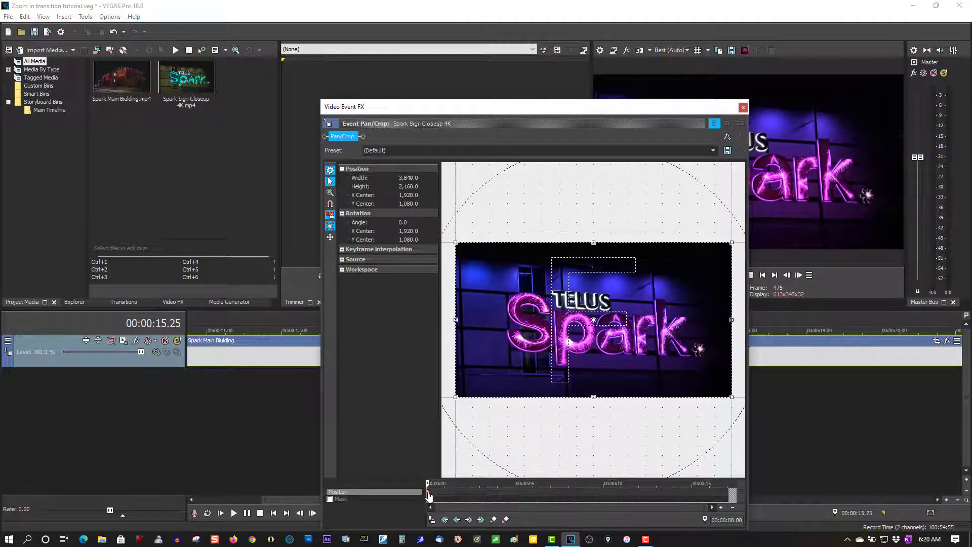
{"action": "right_click", "coordinate": [427, 499]}
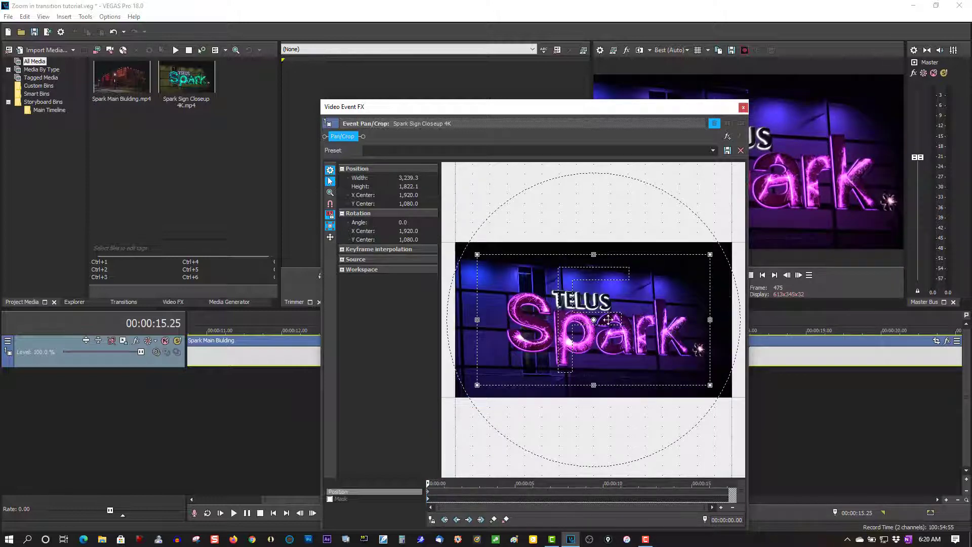
{"action": "left_click", "coordinate": [743, 107]}
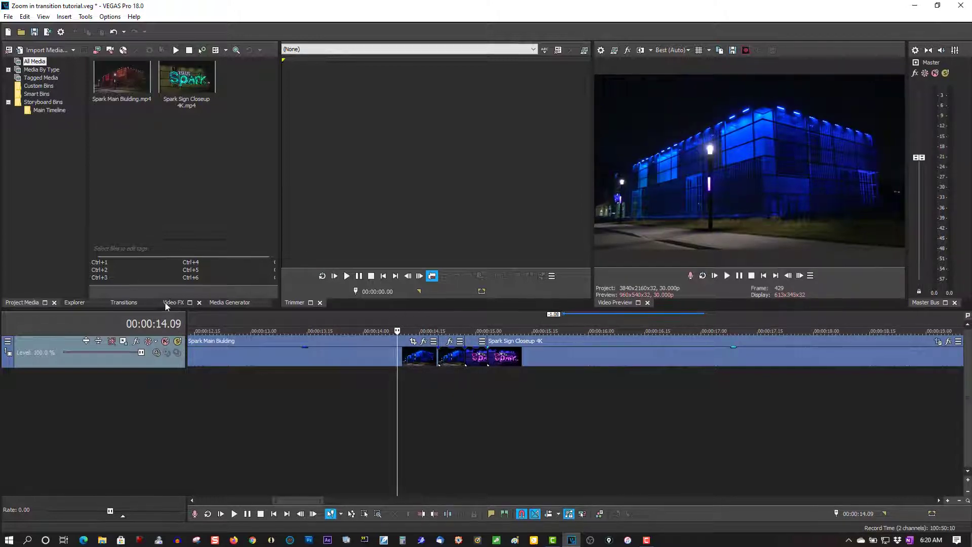
Search Video FX for 'rad' and apply Radial Blur's Strong Proportional preset to the end piece
{"action": "left_click", "coordinate": [174, 303]}
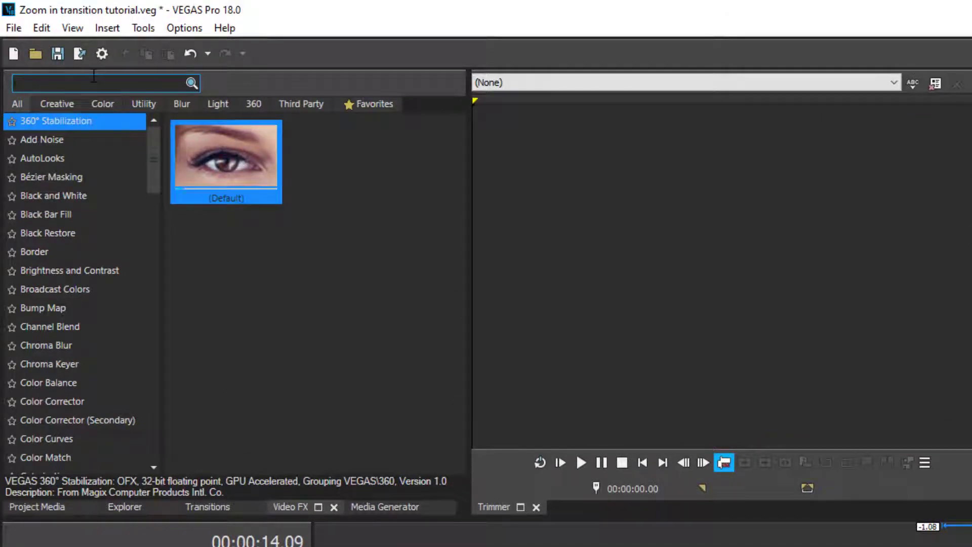
{"action": "type", "text": "rad"}
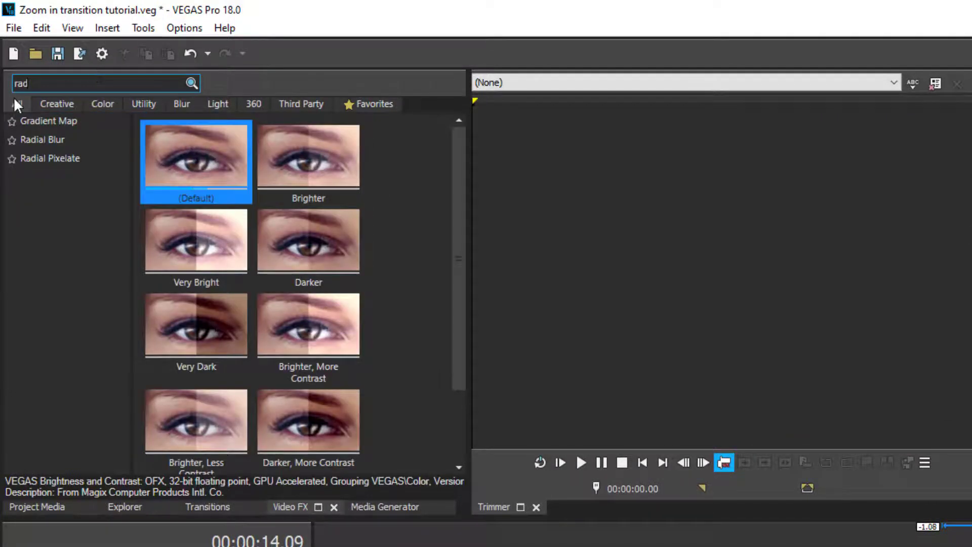
{"action": "left_click", "coordinate": [43, 139]}
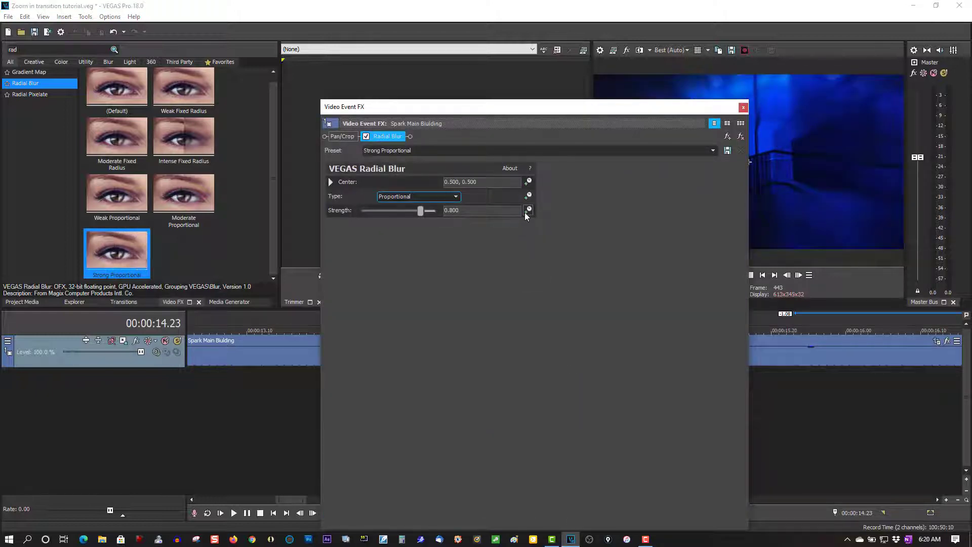
{"action": "mouse_move", "coordinate": [528, 210]}
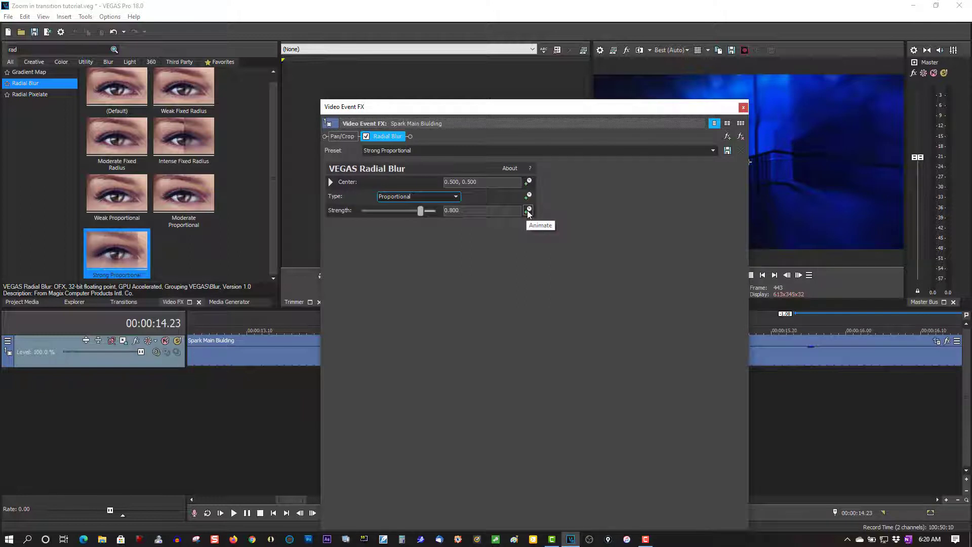
Animate Radial Blur Strength, setting 0.000 on the end piece's first frame
{"action": "left_click", "coordinate": [529, 210]}
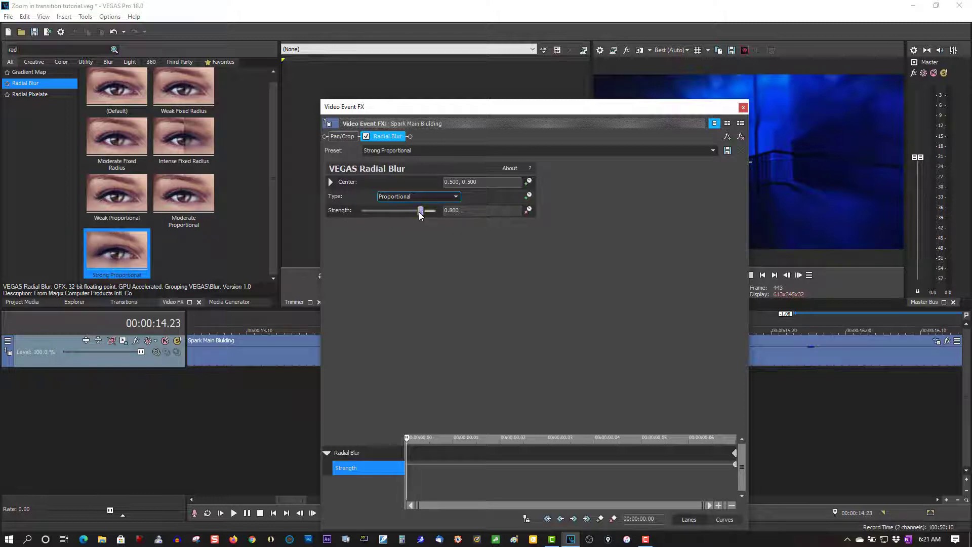
{"action": "left_click_drag", "start_coordinate": [420, 210], "coordinate": [364, 211]}
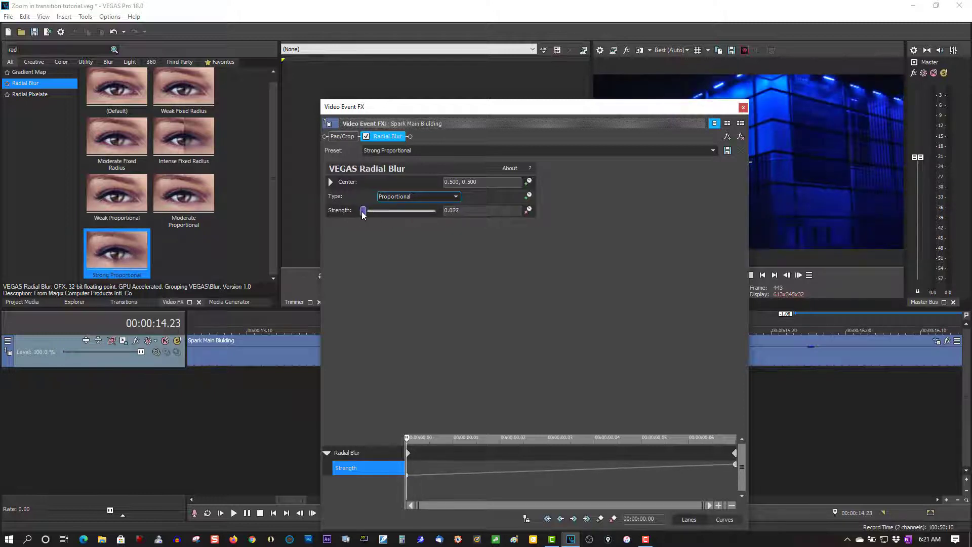
{"action": "left_click_drag", "start_coordinate": [364, 210], "coordinate": [362, 210]}
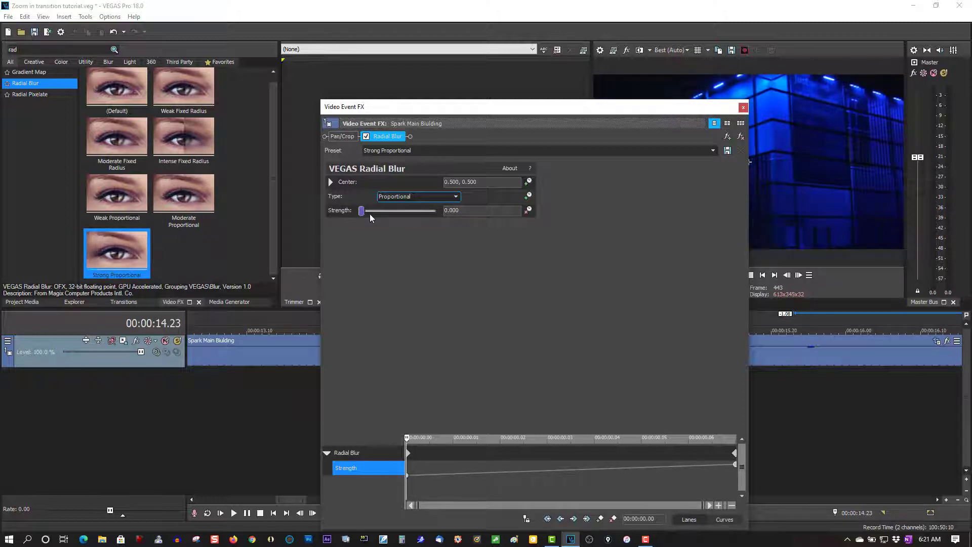
{"action": "left_click", "coordinate": [744, 107]}
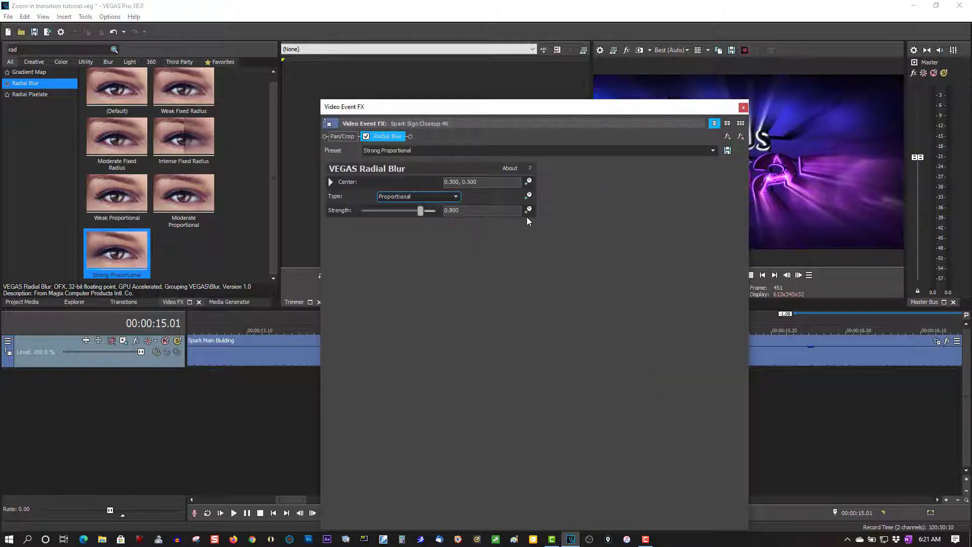
Animate the Closeup opening piece's blur Strength down to 0.000 at its last frame
{"action": "left_click", "coordinate": [529, 210]}
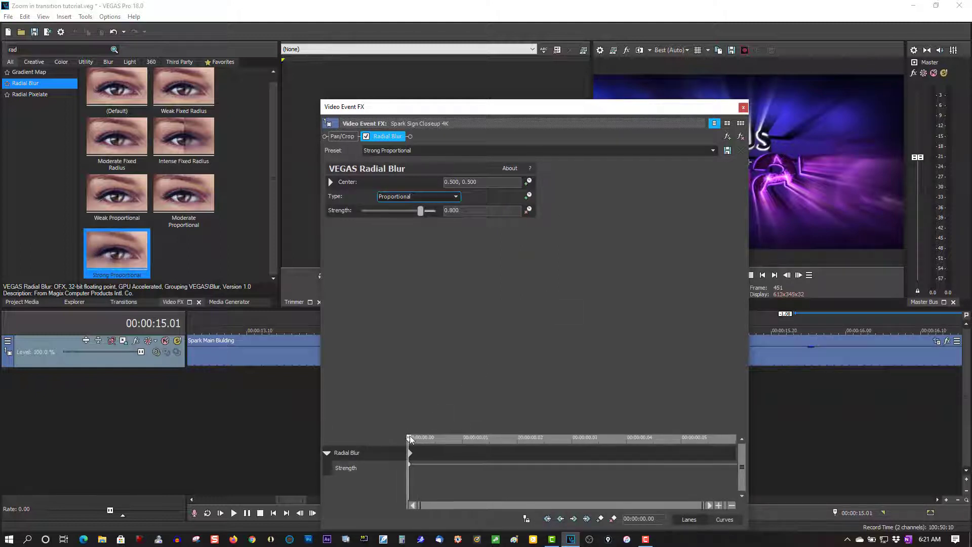
{"action": "left_click_drag", "start_coordinate": [409, 453], "coordinate": [732, 453]}
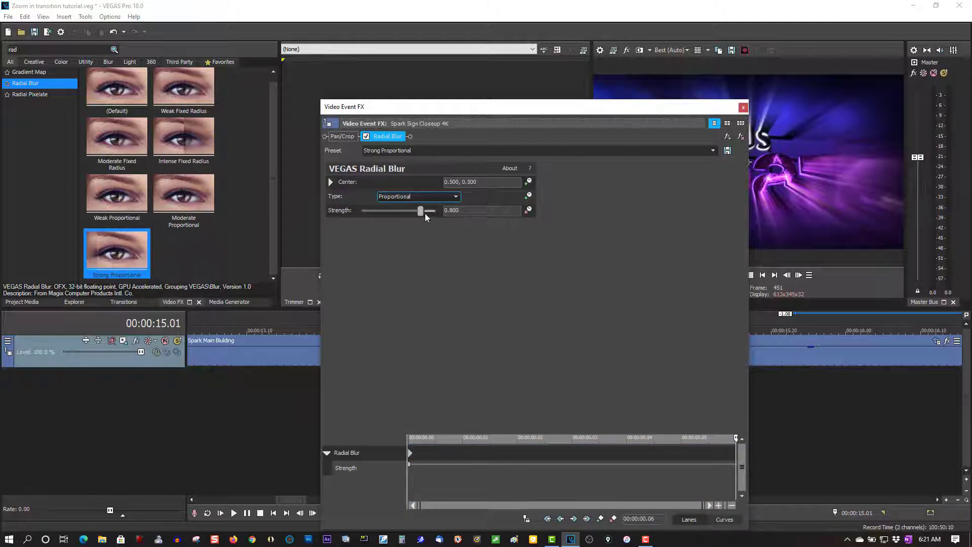
{"action": "left_click_drag", "start_coordinate": [421, 210], "coordinate": [360, 211]}
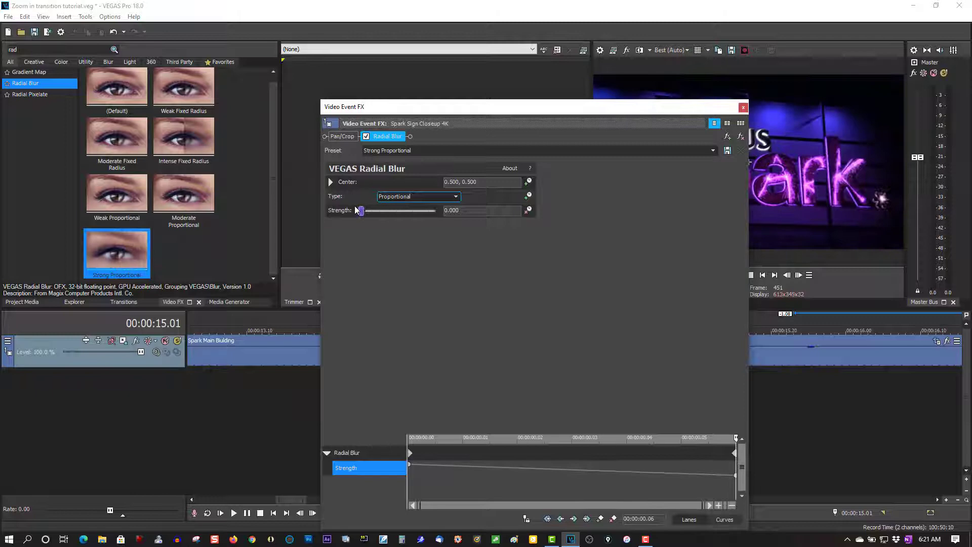
{"action": "left_click", "coordinate": [744, 107]}
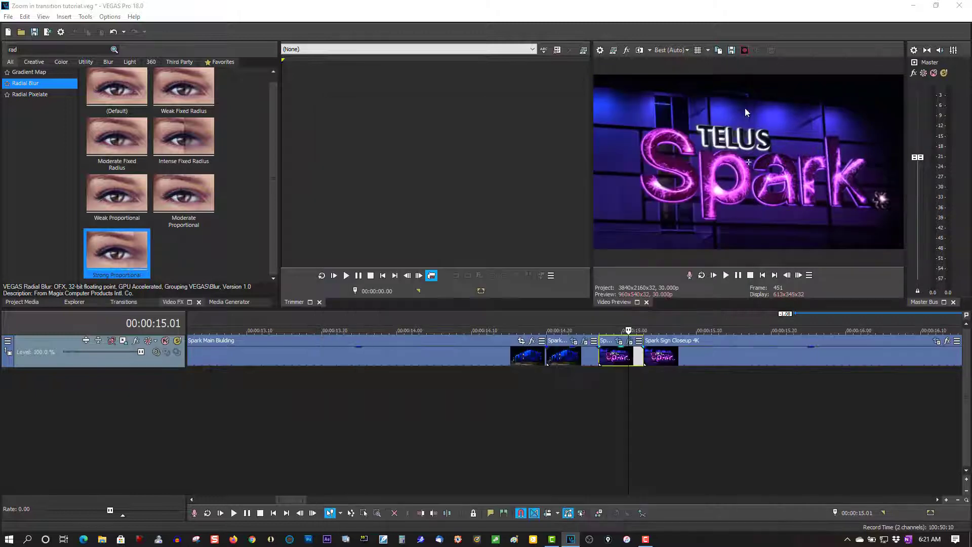
Set preview quality to Good, then play back and stop the transition
{"action": "left_click", "coordinate": [670, 49]}
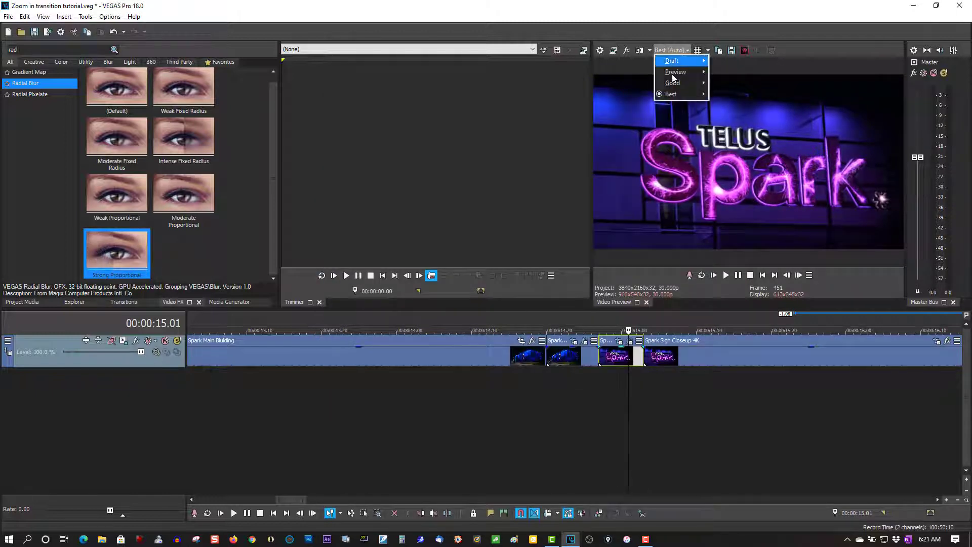
{"action": "left_click", "coordinate": [672, 82]}
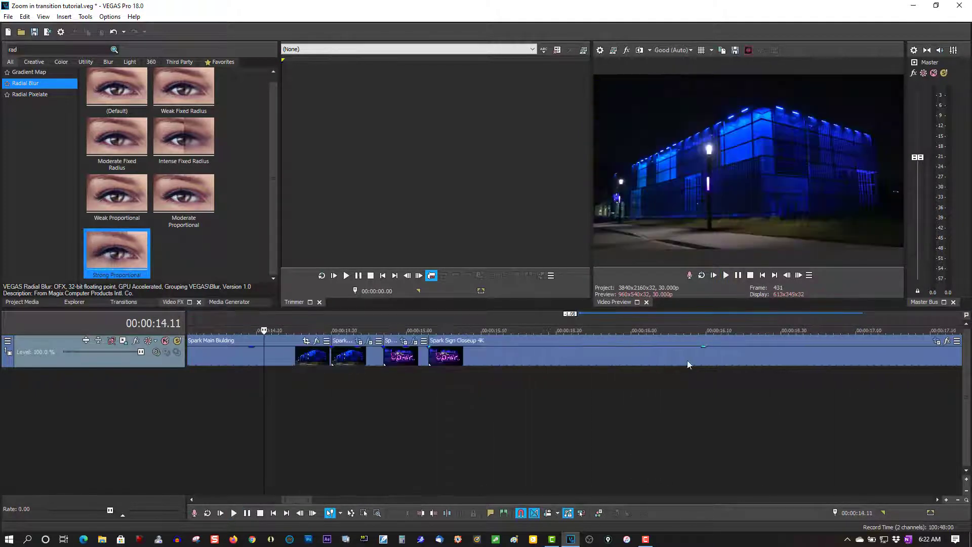
{"action": "left_click", "coordinate": [751, 275]}
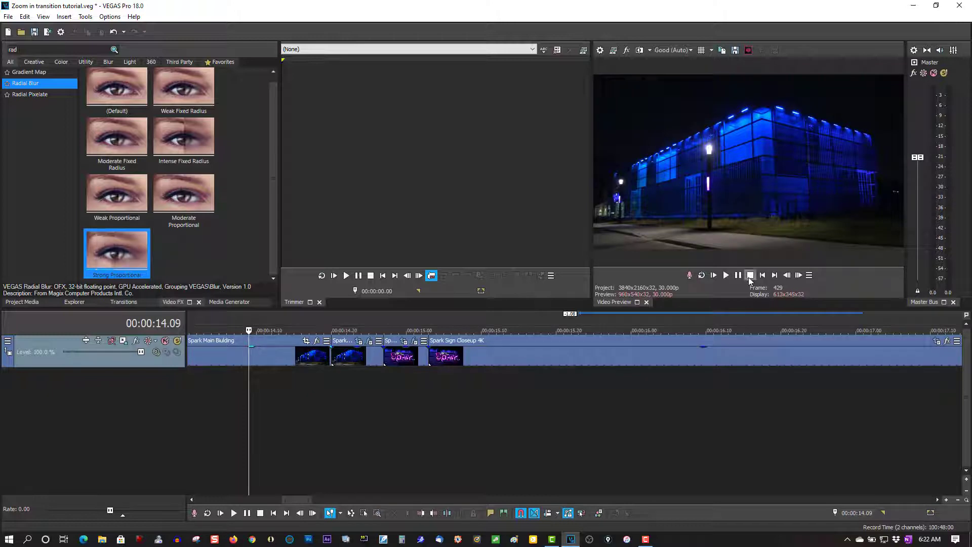